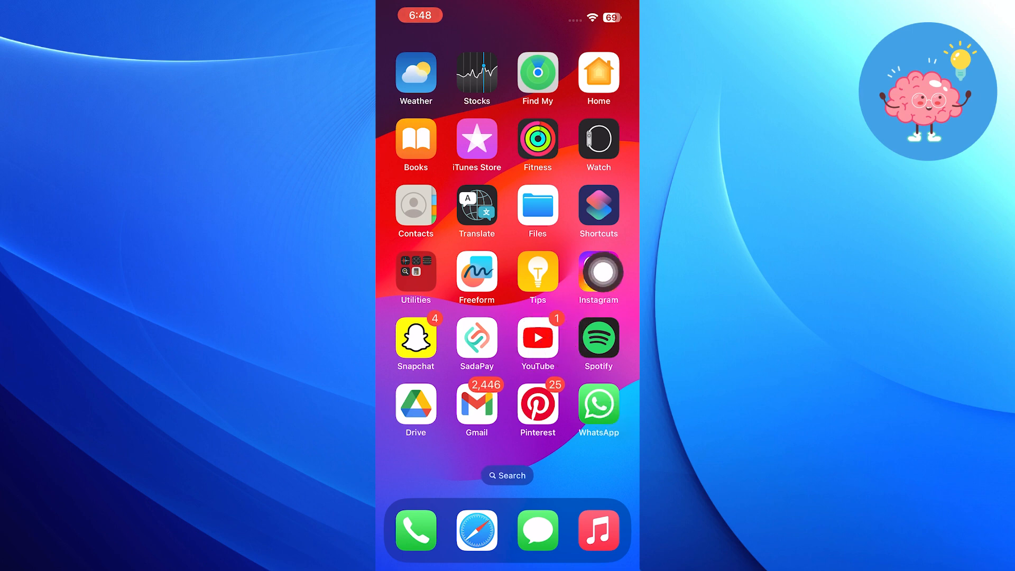
Launch YouTube from the home screen and go to the You account page.
{"action": "left_click", "coordinate": [537, 338]}
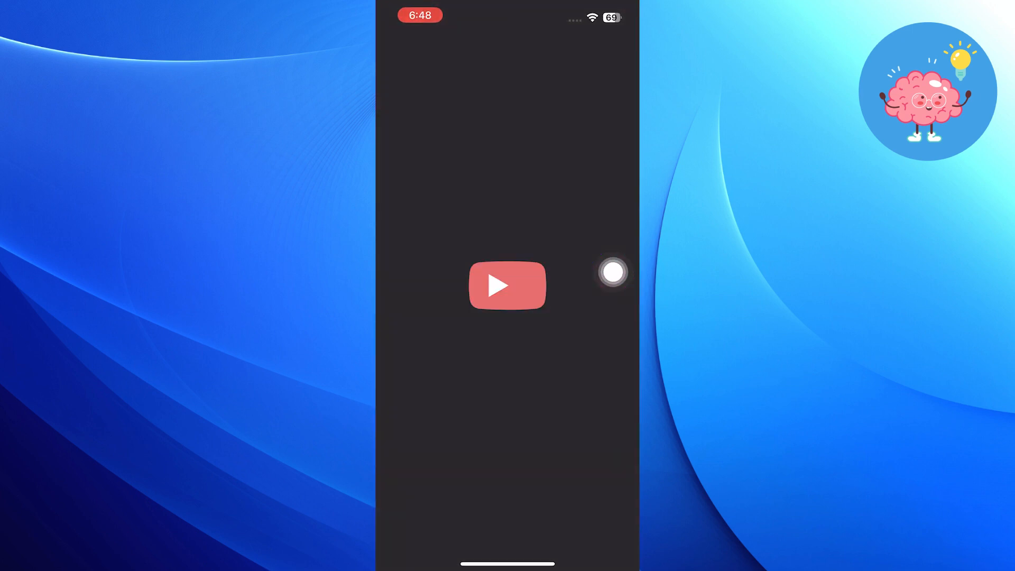
{"action": "left_click", "coordinate": [507, 286]}
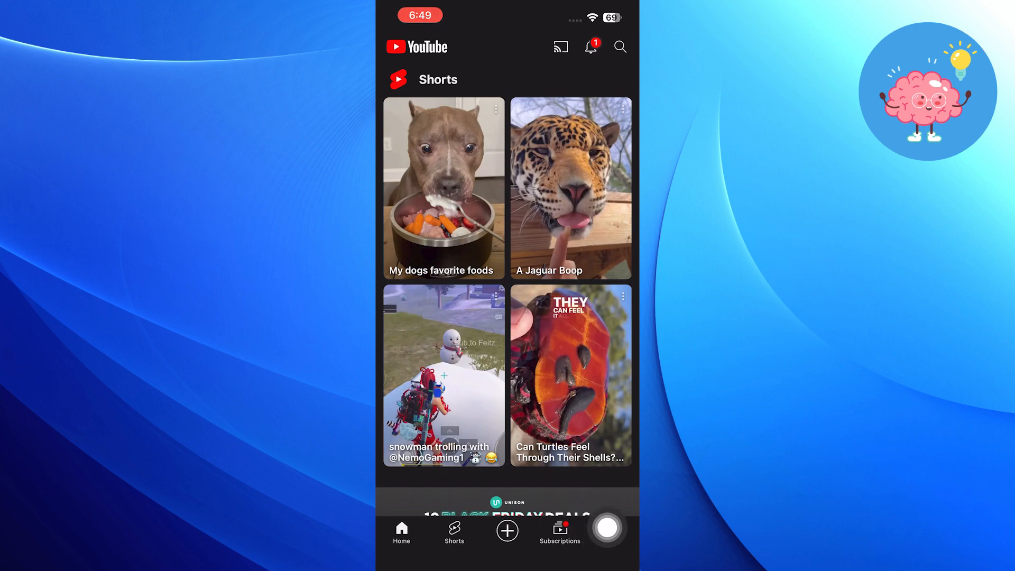
{"action": "left_click", "coordinate": [612, 530]}
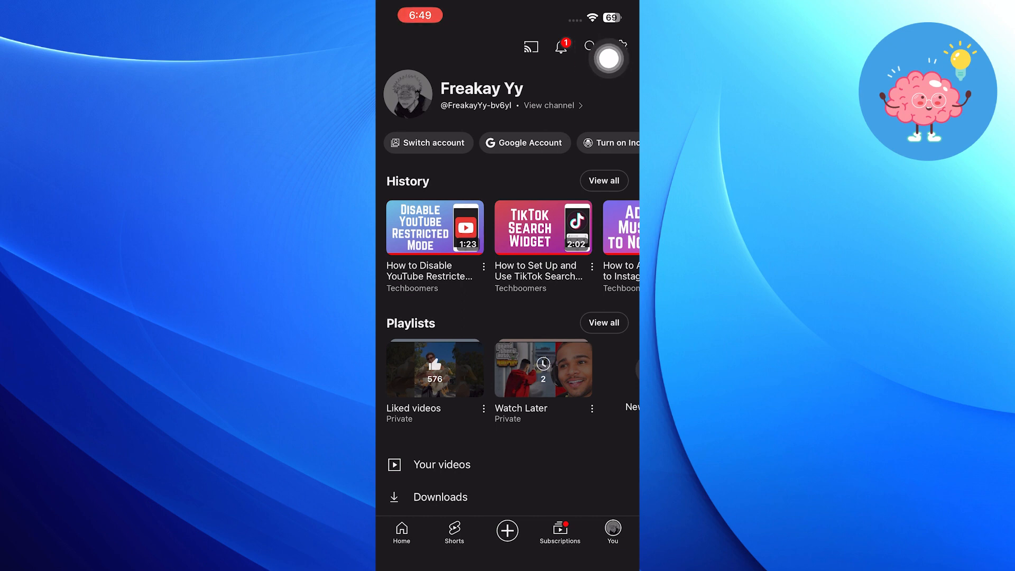
Bring up YouTube's Settings menu from the gear icon.
{"action": "left_click", "coordinate": [619, 46]}
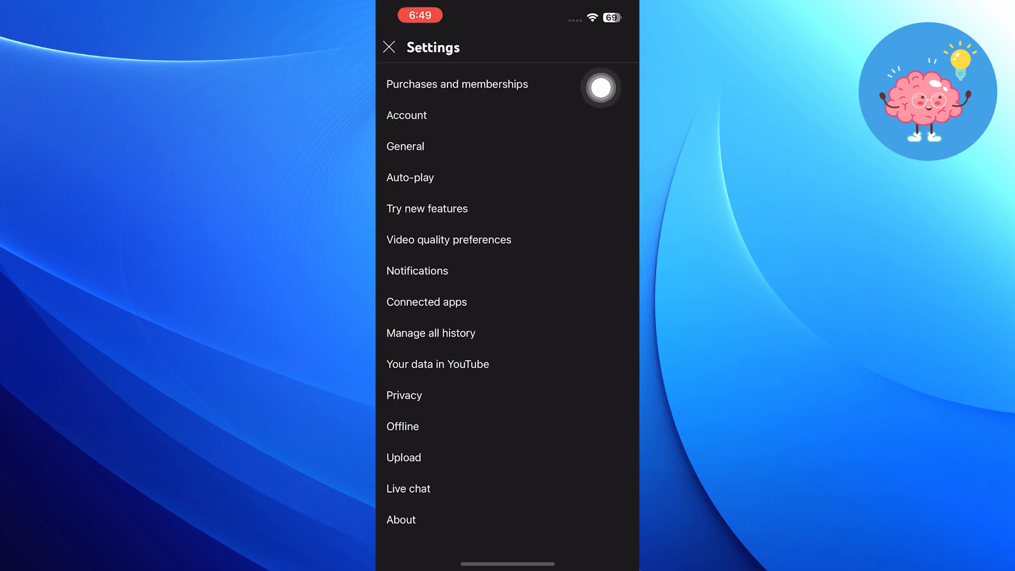
{"action": "mouse_move", "coordinate": [434, 158]}
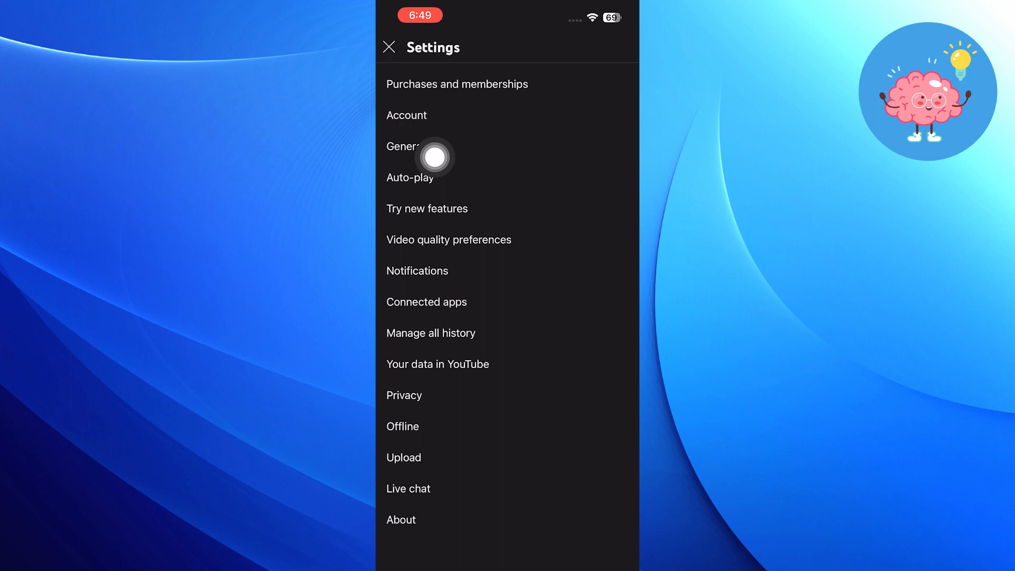
{"action": "mouse_move", "coordinate": [397, 157]}
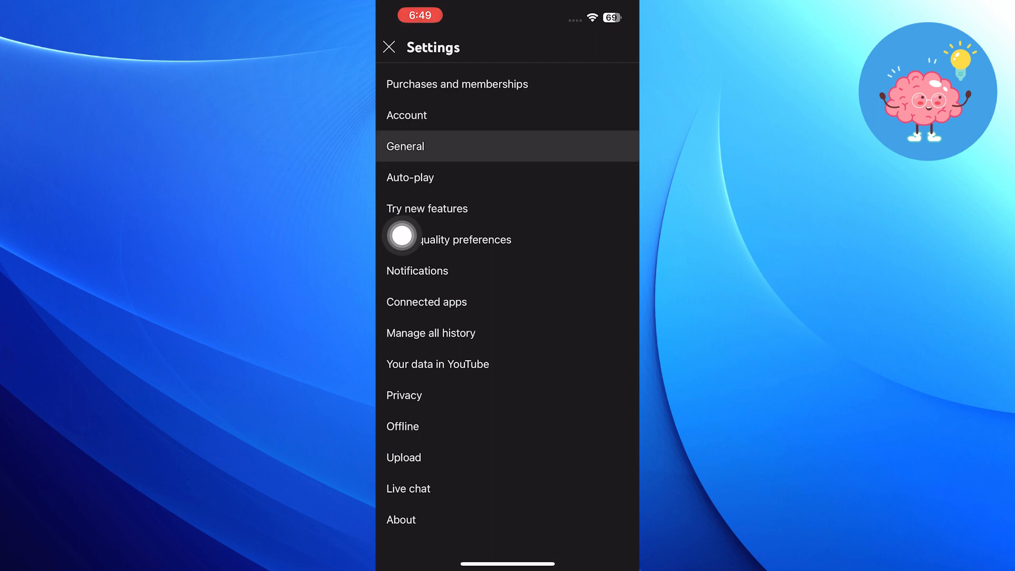
Go into the General settings page where Restricted Mode shows as on.
{"action": "left_click", "coordinate": [405, 146]}
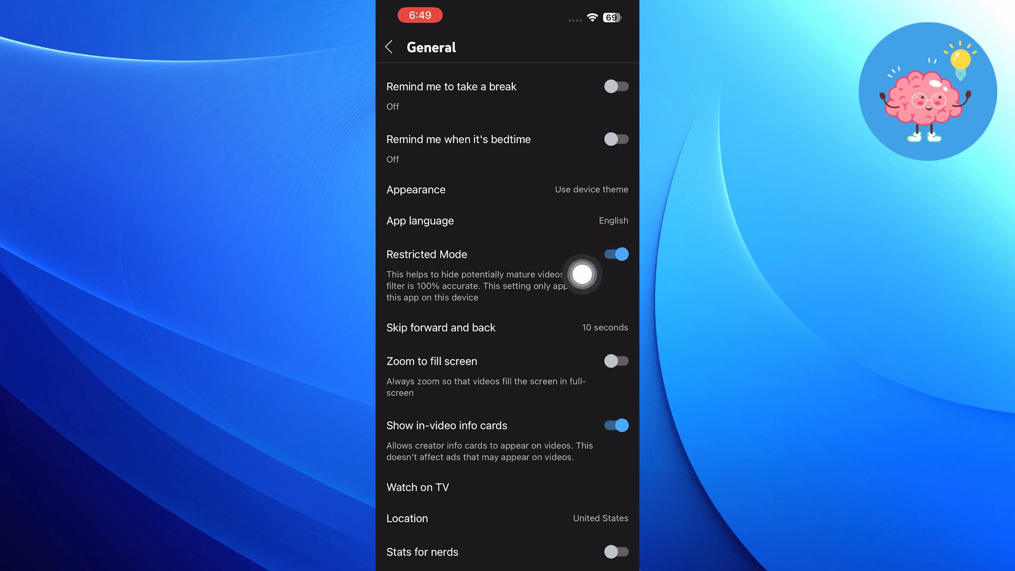
Switch the Restricted Mode toggle to off.
{"action": "left_click", "coordinate": [616, 254]}
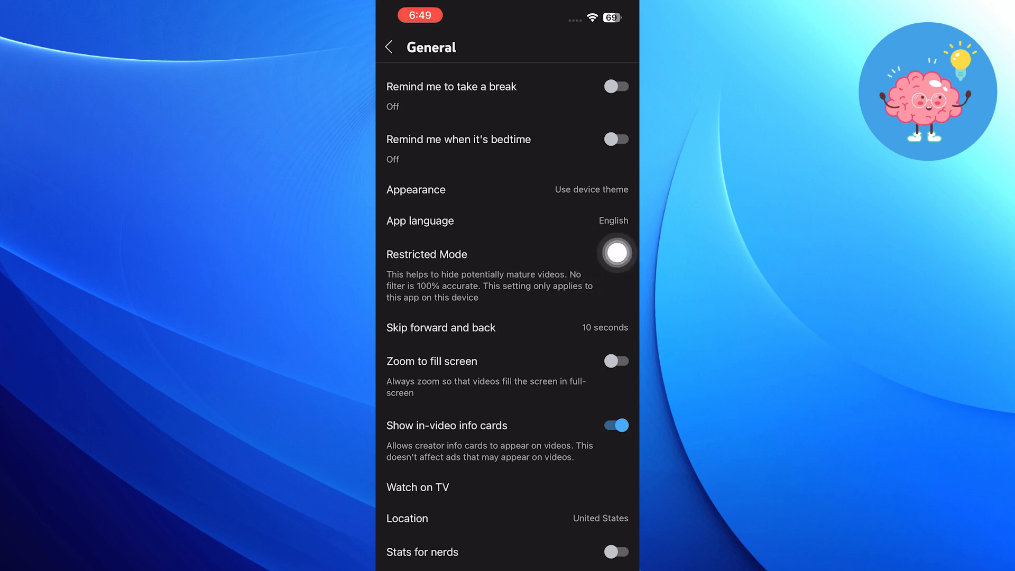
{"action": "left_click", "coordinate": [615, 254]}
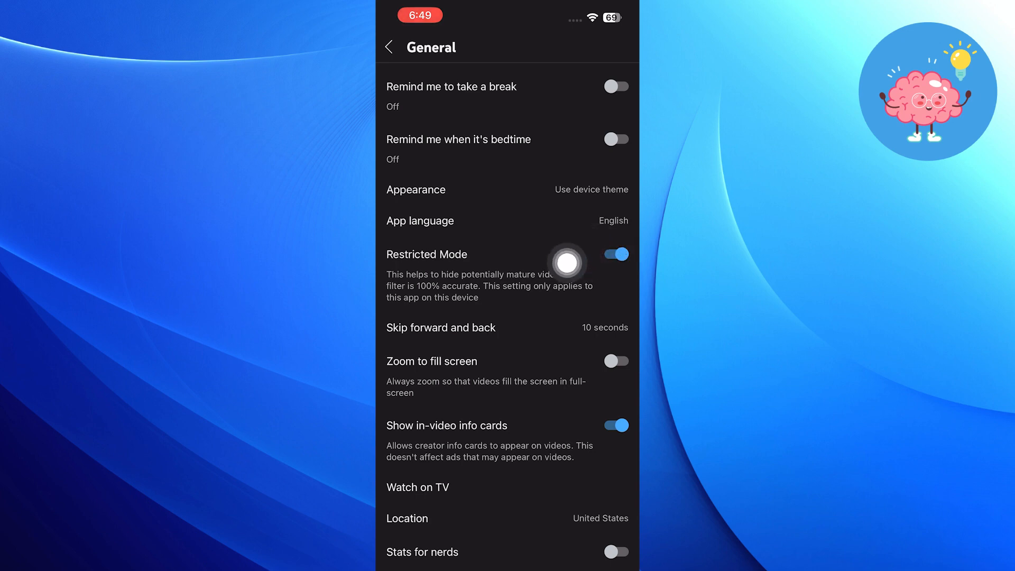
{"action": "left_click", "coordinate": [616, 254]}
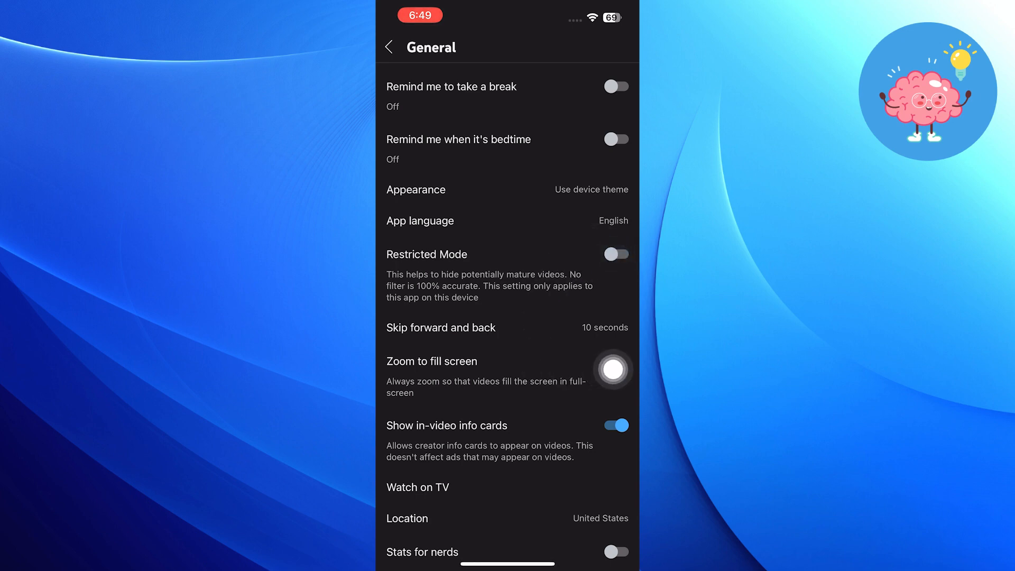